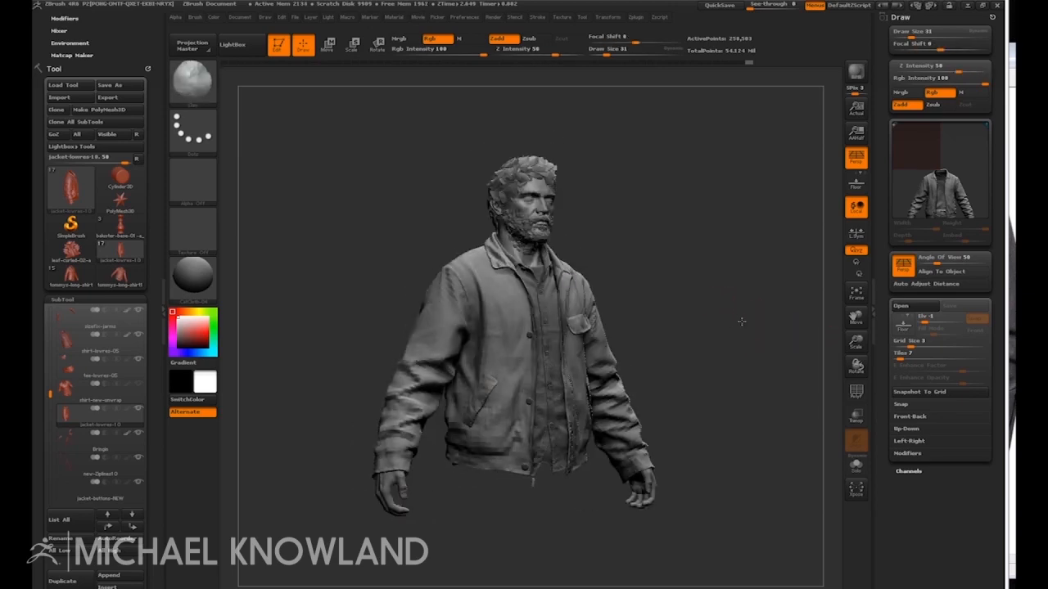
Orbit to the jacket's back and move in close on the sleeve's fine fabric wrinkles.
{"action": "left_click_drag", "start_coordinate": [740, 321], "coordinate": [763, 327]}
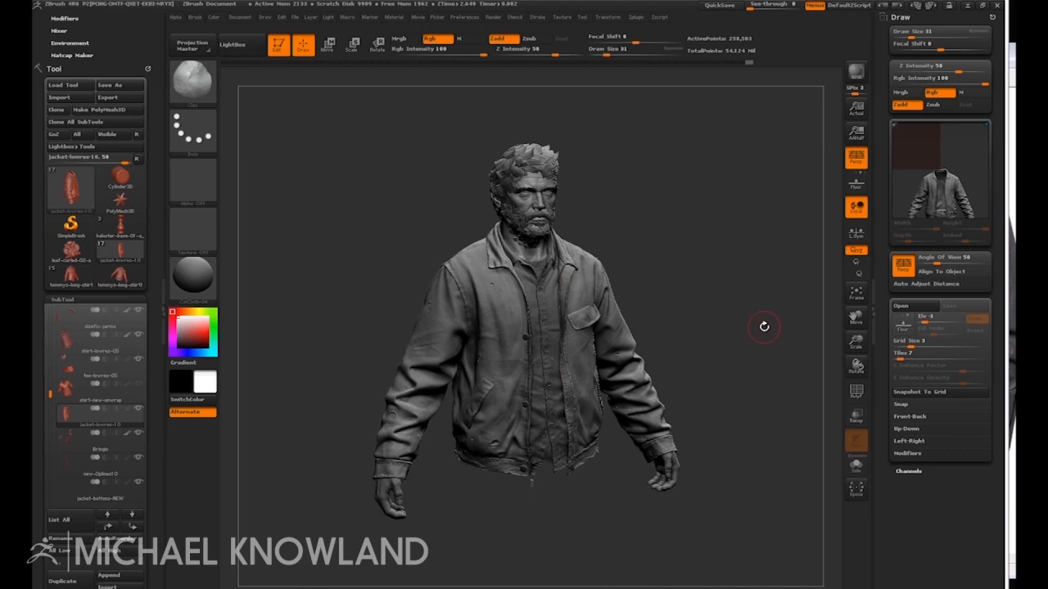
{"action": "left_click_drag", "start_coordinate": [763, 328], "coordinate": [730, 355]}
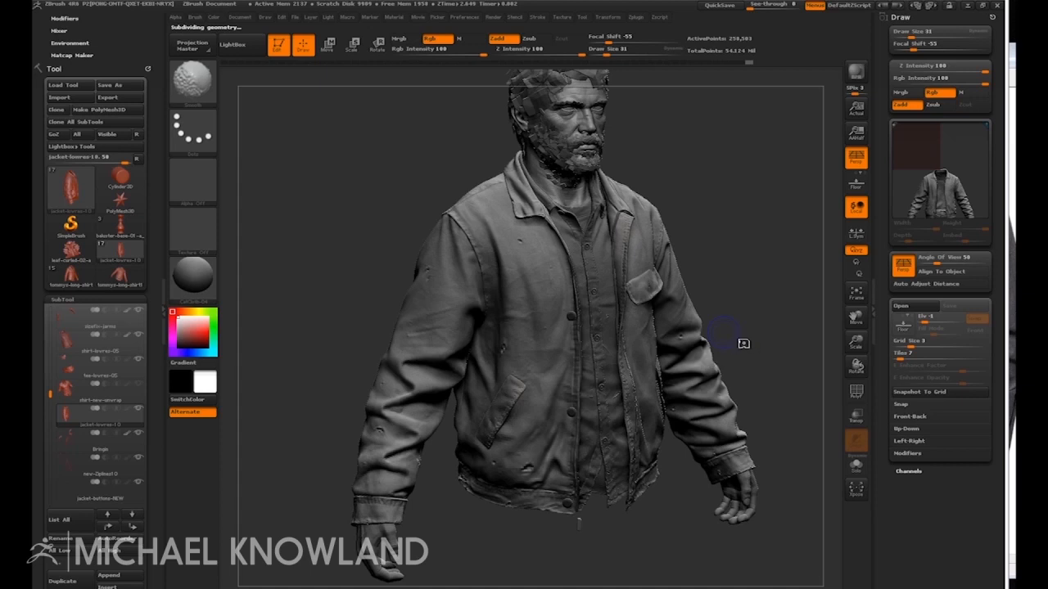
{"action": "mouse_move", "coordinate": [727, 314]}
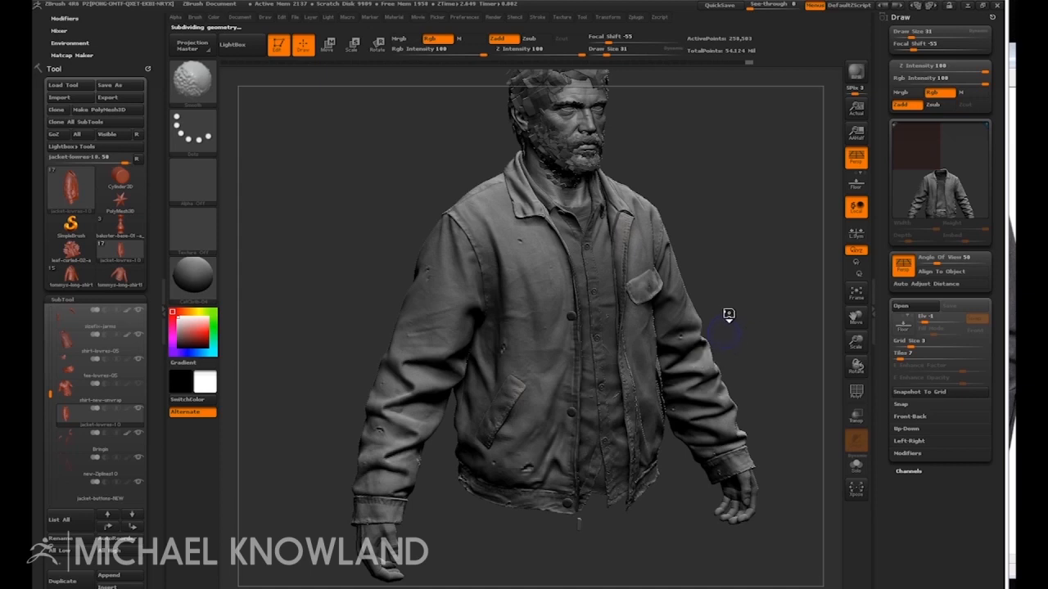
{"action": "mouse_move", "coordinate": [737, 317]}
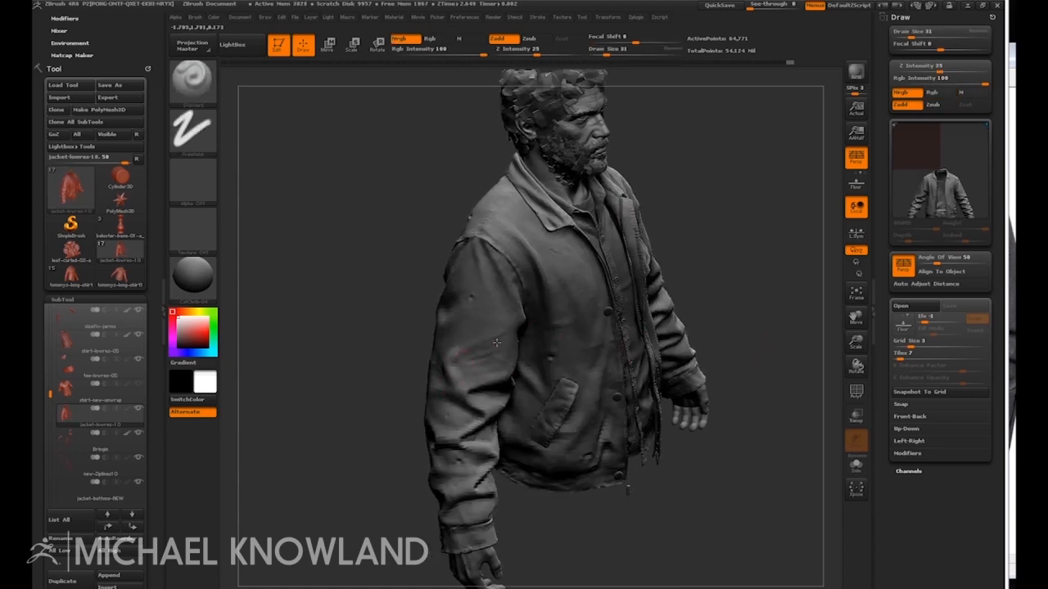
{"action": "mouse_move", "coordinate": [465, 270]}
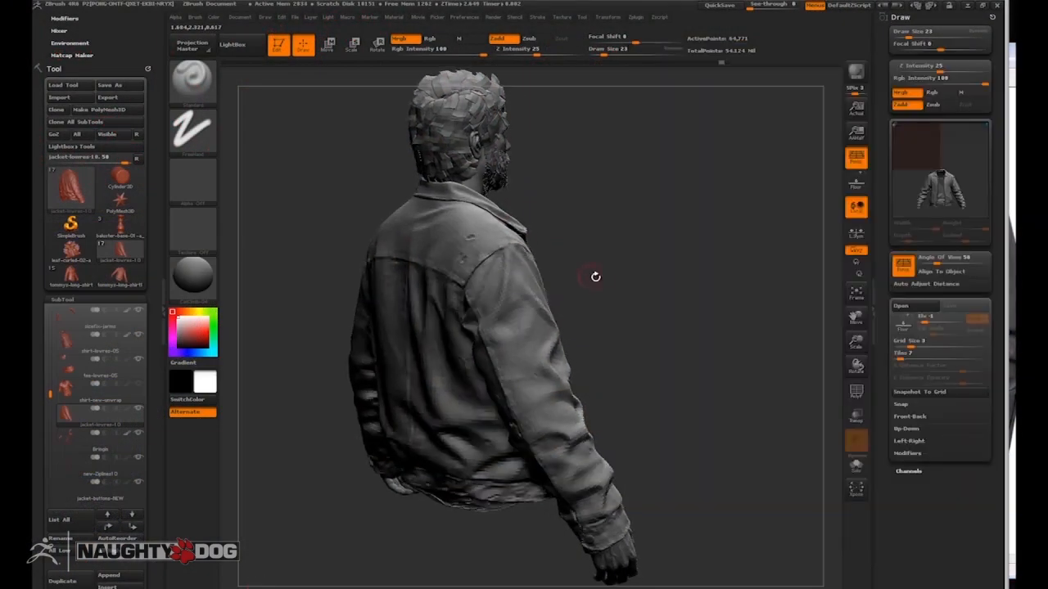
{"action": "left_click_drag", "start_coordinate": [596, 275], "coordinate": [646, 309]}
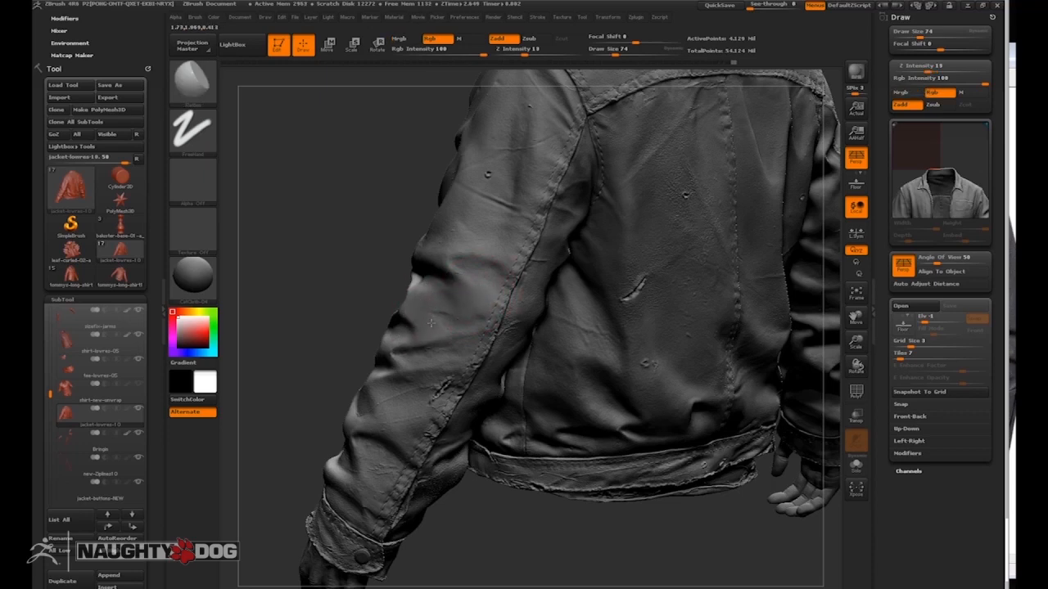
{"action": "left_click_drag", "start_coordinate": [532, 328], "coordinate": [439, 321]}
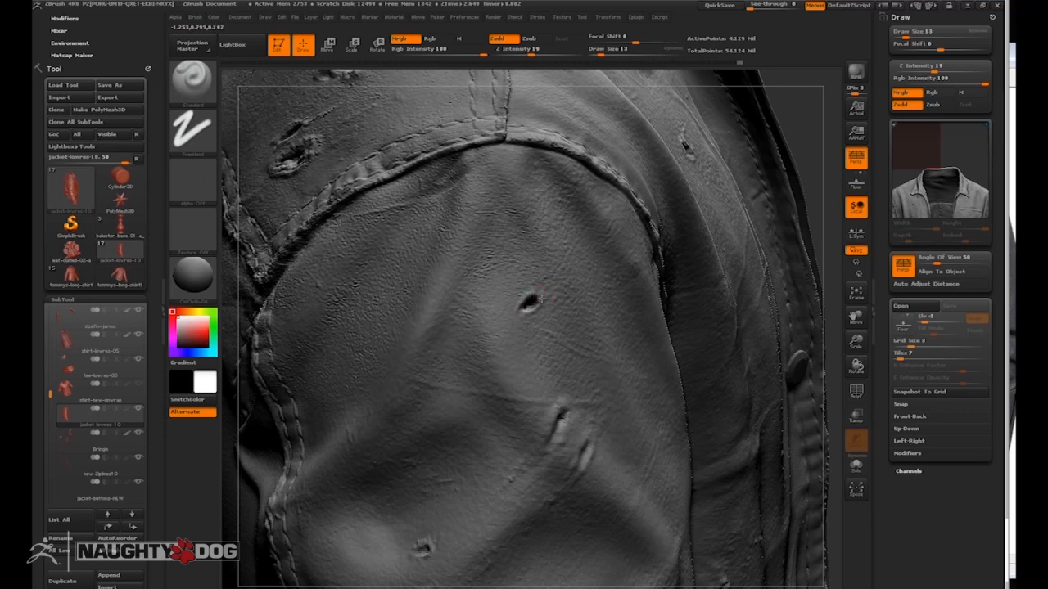
{"action": "mouse_move", "coordinate": [543, 328]}
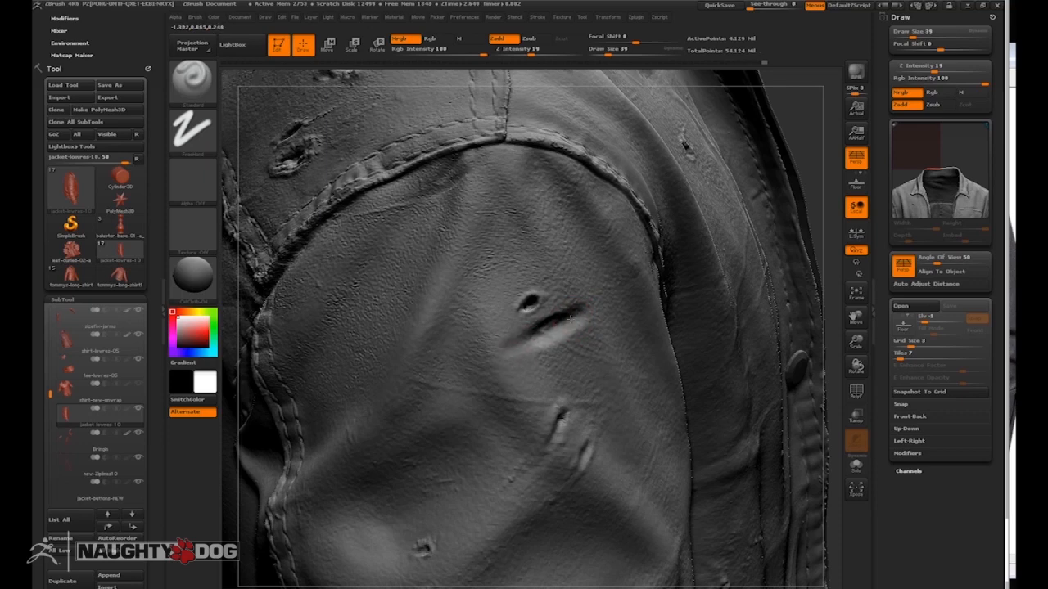
Carve and deepen a small slit-like crease into the shoulder fabric with short strokes.
{"action": "left_click", "coordinate": [565, 324]}
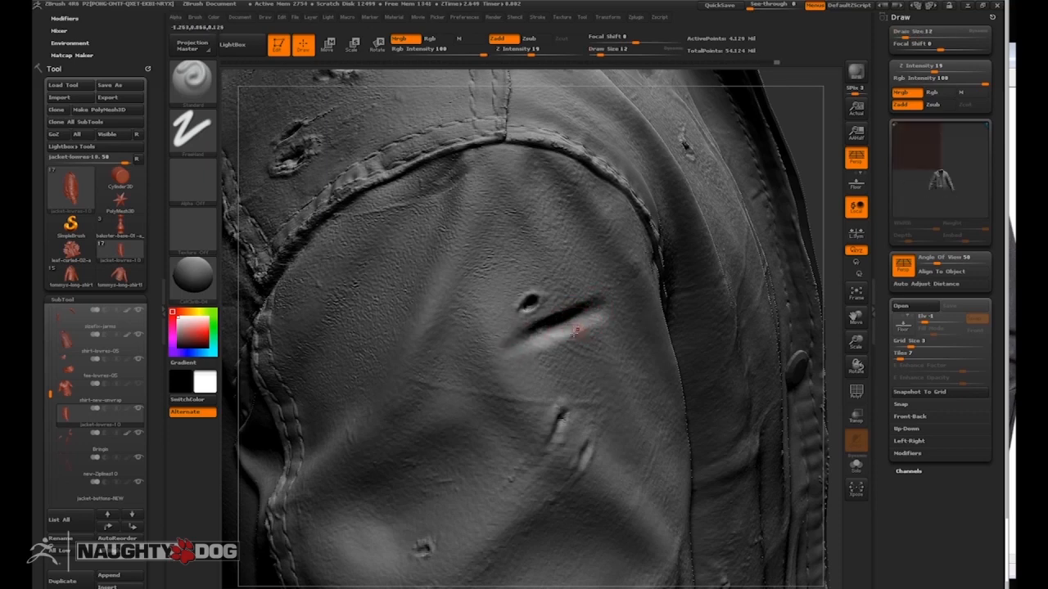
{"action": "left_click", "coordinate": [581, 319]}
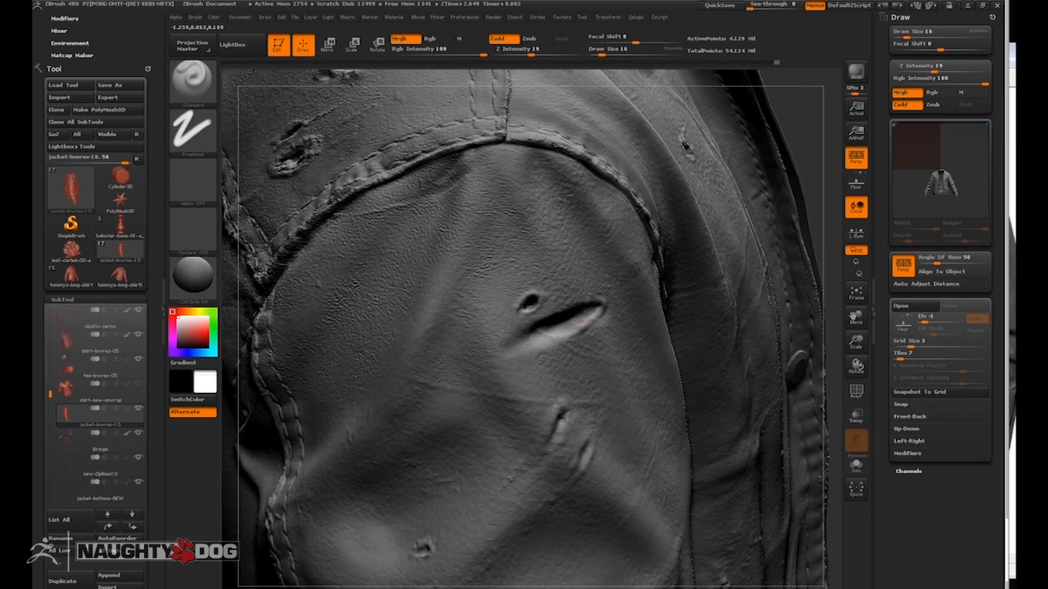
{"action": "left_click", "coordinate": [557, 324]}
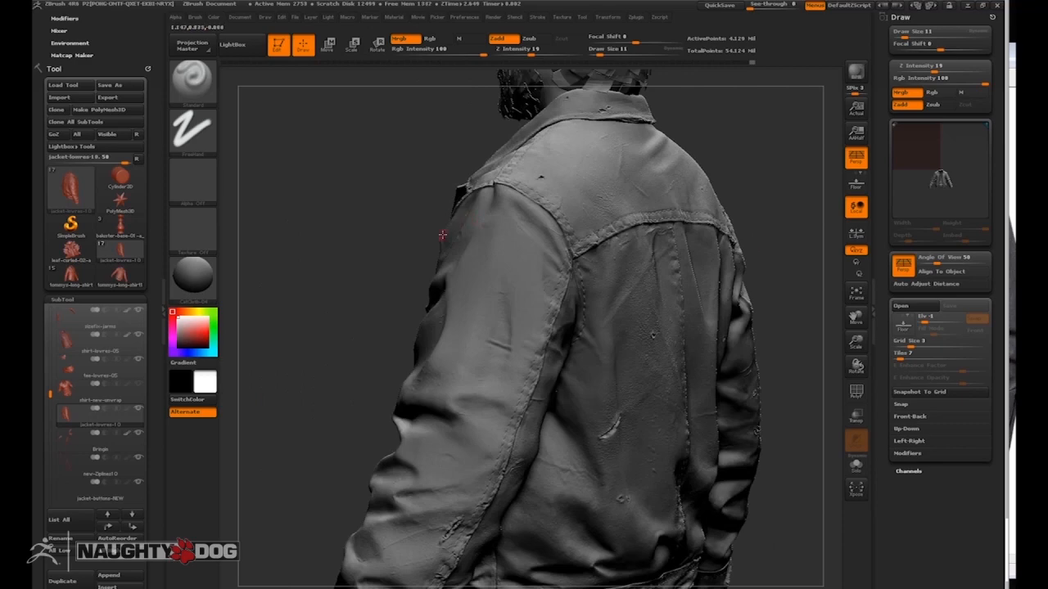
{"action": "left_click_drag", "start_coordinate": [442, 236], "coordinate": [707, 272]}
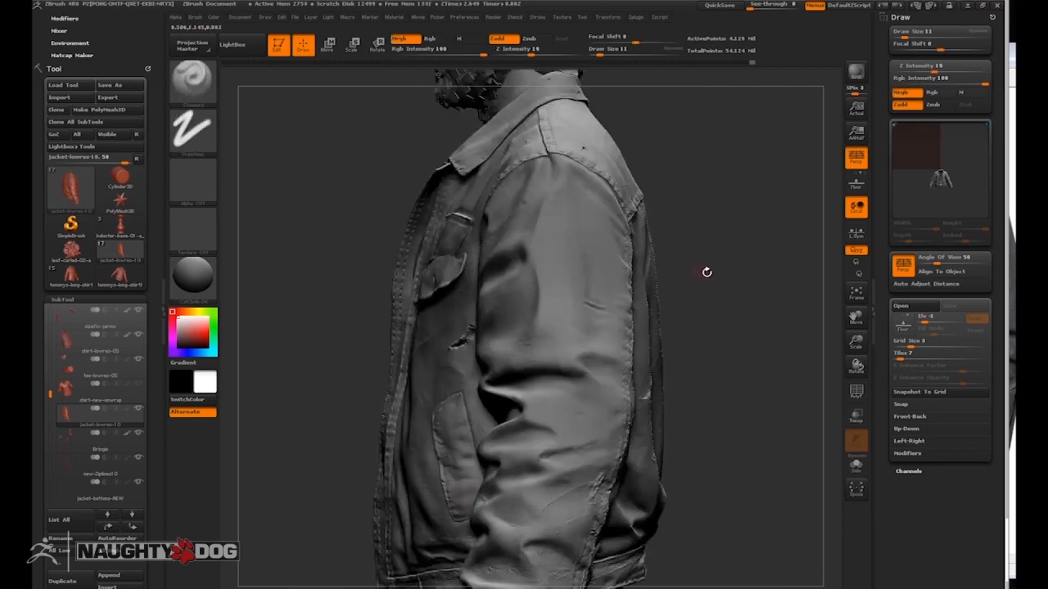
{"action": "left_click_drag", "start_coordinate": [705, 271], "coordinate": [533, 328]}
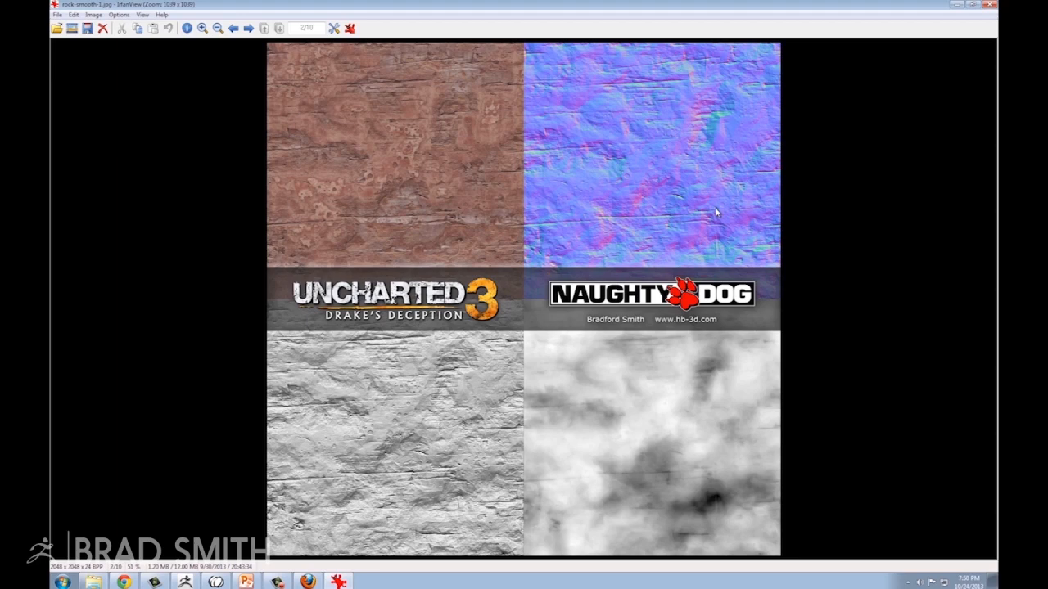
Advance through the images to the stone wall sheet with colour, normal, height and occlusion maps.
{"action": "left_click", "coordinate": [249, 28]}
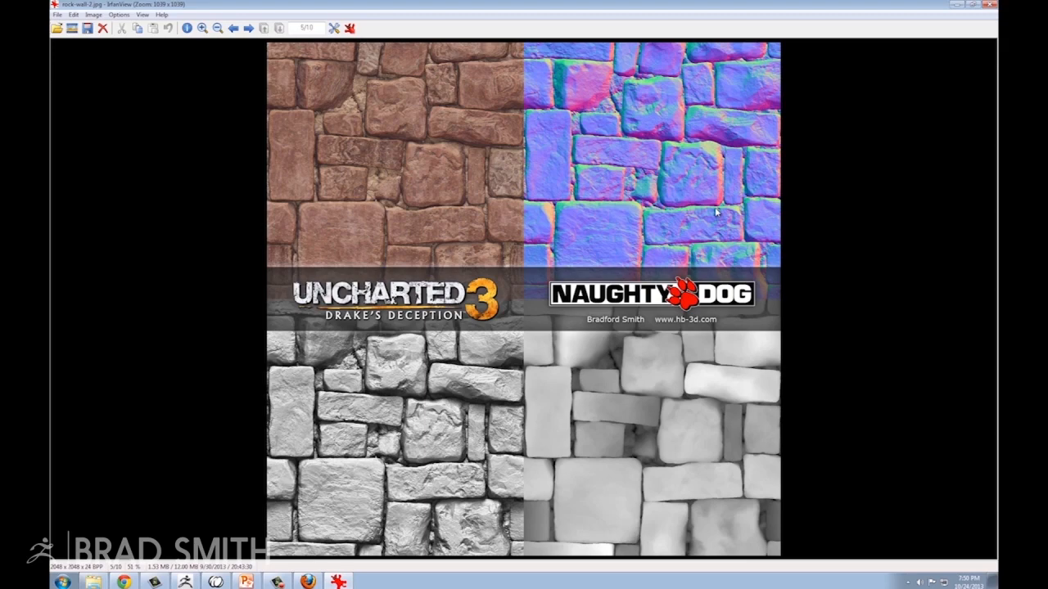
{"action": "left_click", "coordinate": [247, 28]}
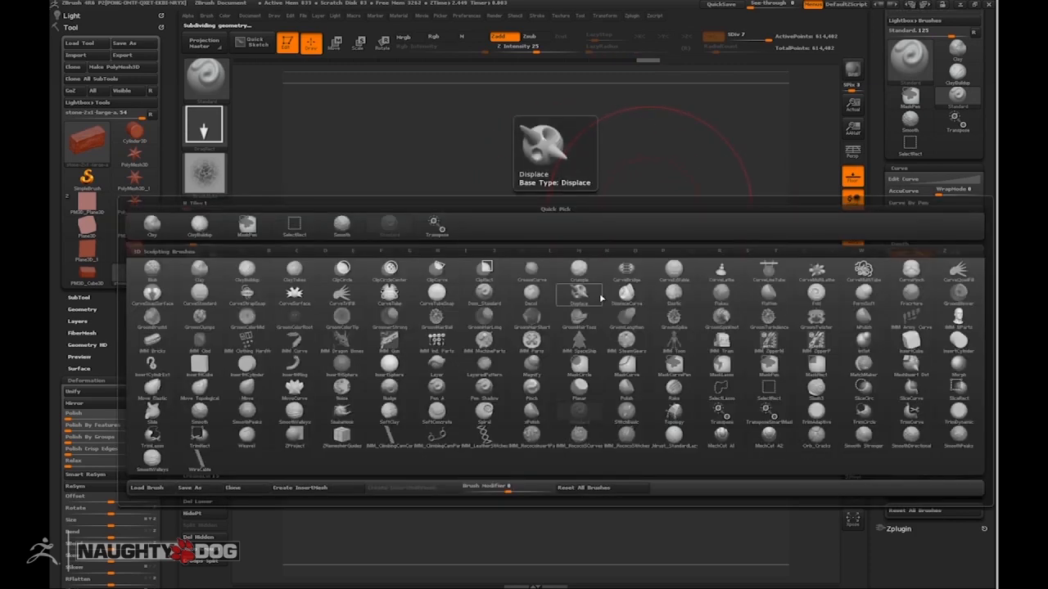
{"action": "mouse_move", "coordinate": [625, 350]}
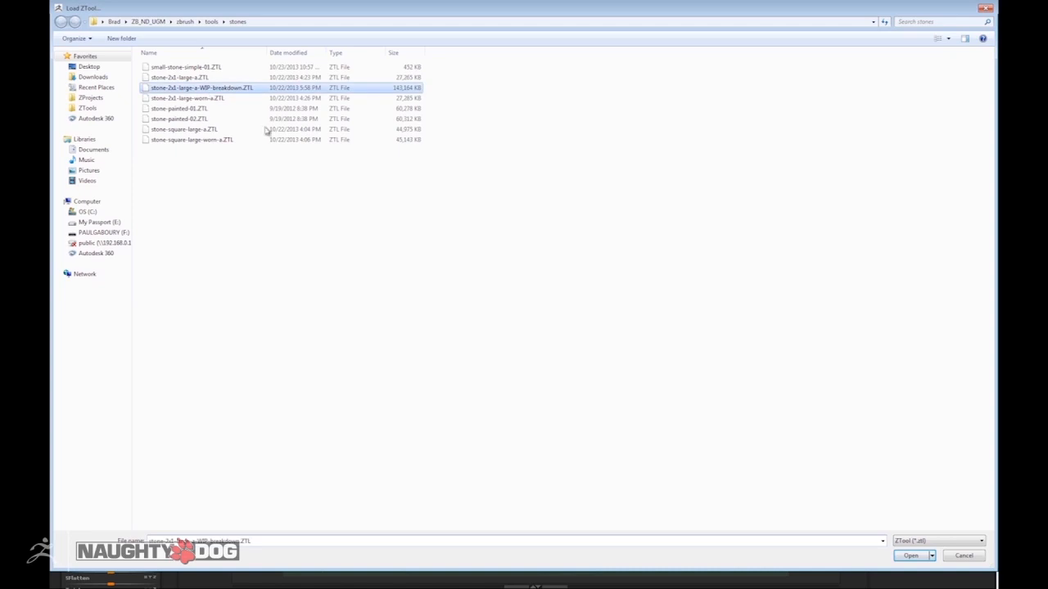
Load the stone 2x1 large breakdown ZTL and expand its Layers stack.
{"action": "left_click", "coordinate": [910, 557]}
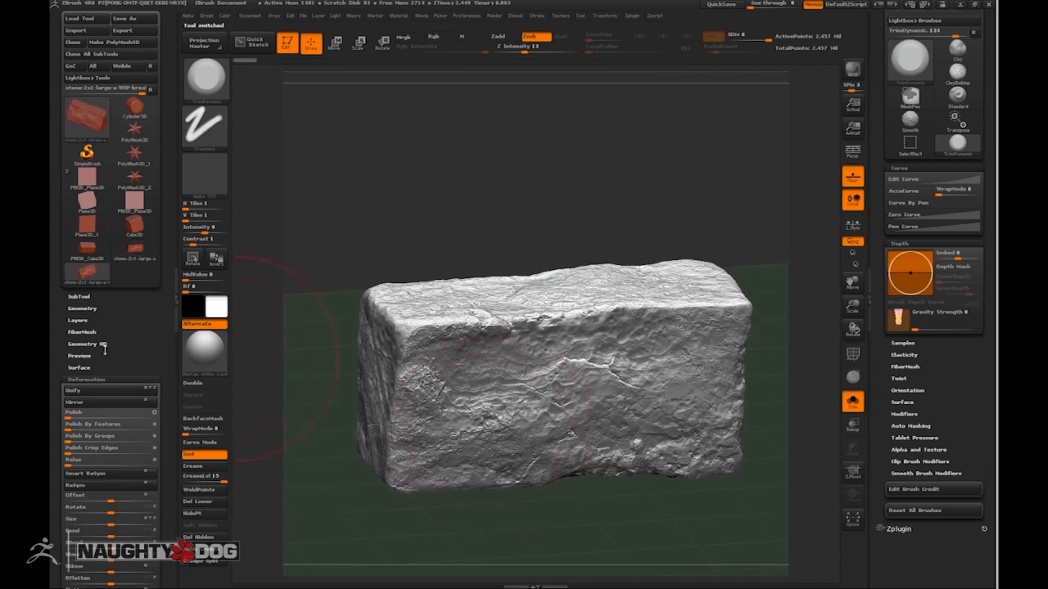
{"action": "left_click", "coordinate": [82, 307]}
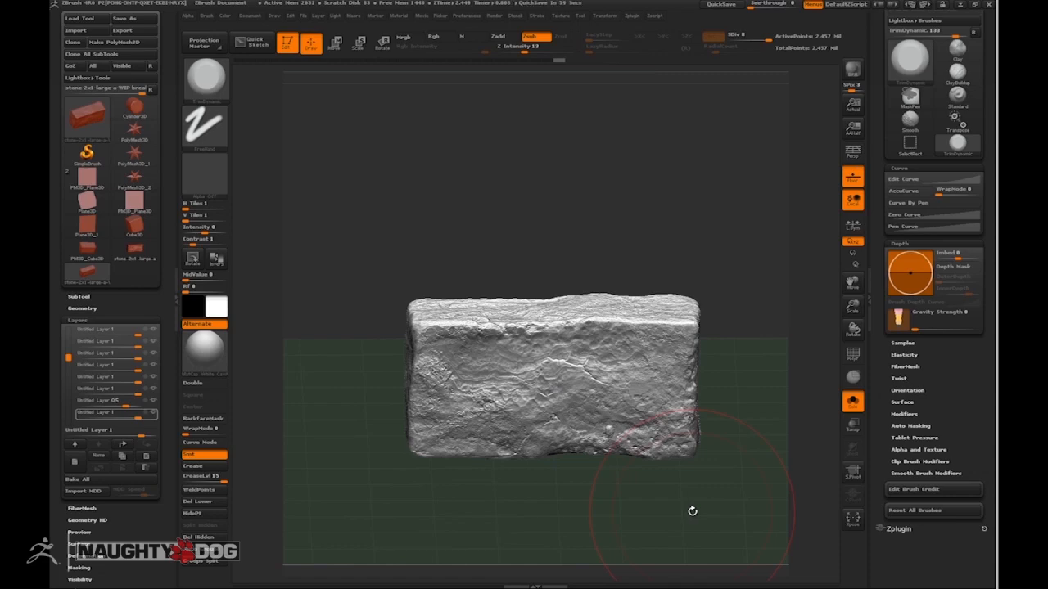
{"action": "mouse_move", "coordinate": [299, 216]}
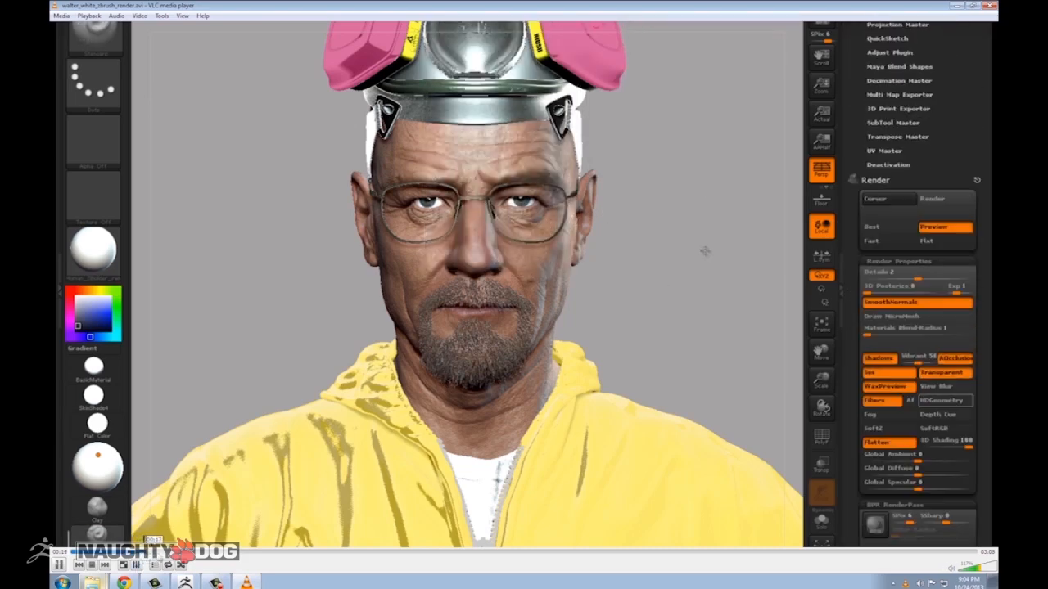
Skip ahead in the bearded-man render video and return to the bust sculpt in ZBrush.
{"action": "scroll", "scroll_direction": "down", "scroll_amount": 3}
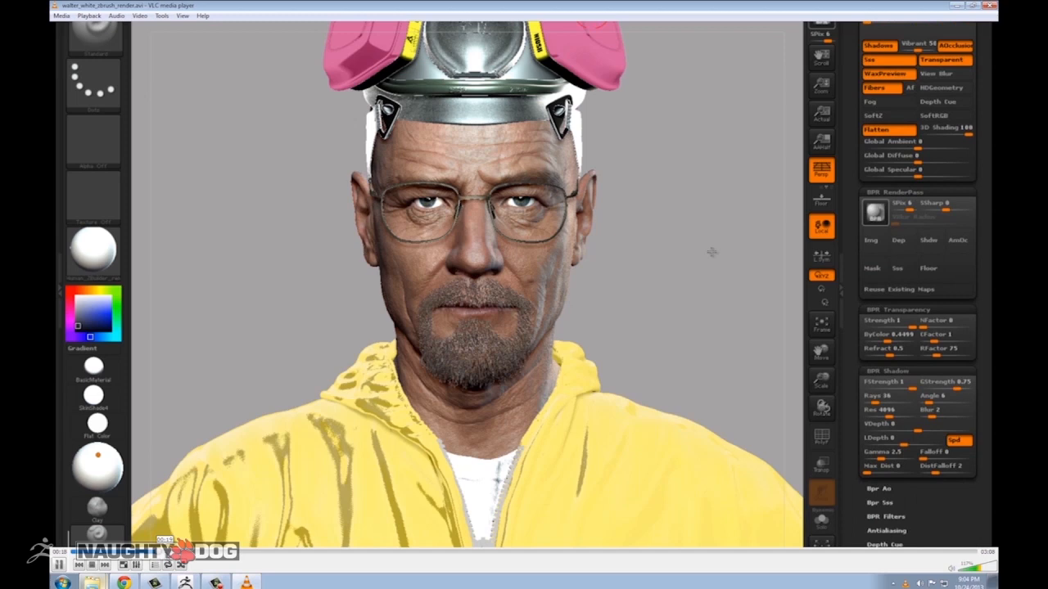
{"action": "mouse_move", "coordinate": [262, 231]}
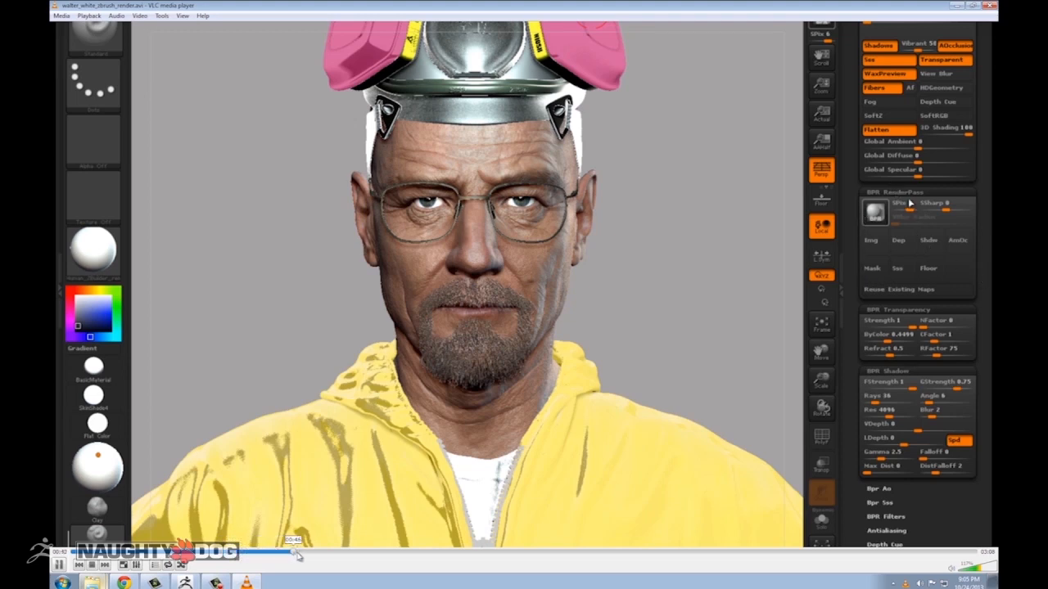
{"action": "left_click_drag", "start_coordinate": [296, 554], "coordinate": [324, 553]}
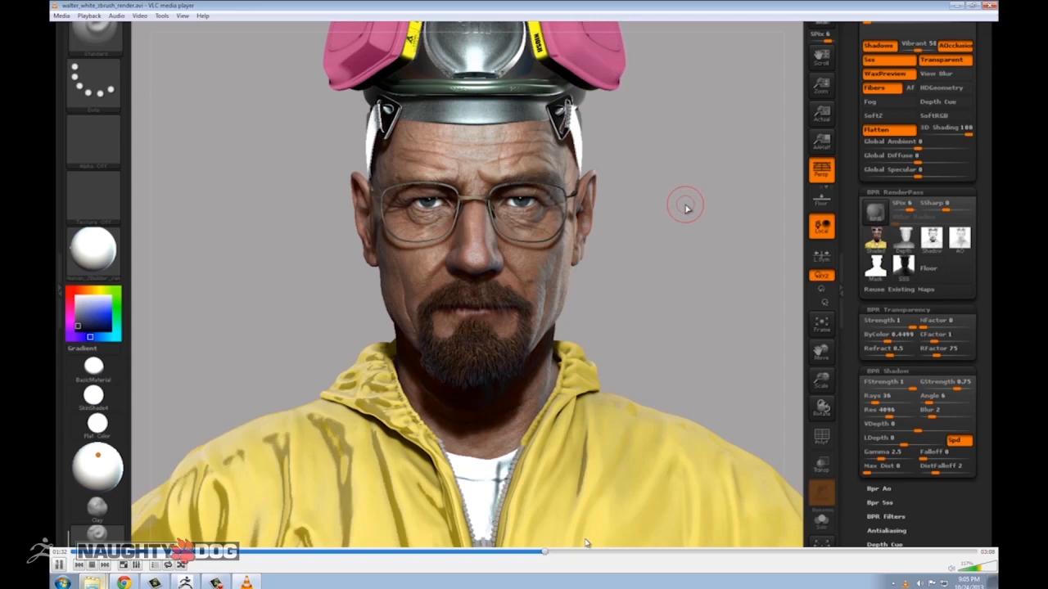
{"action": "left_click", "coordinate": [62, 565]}
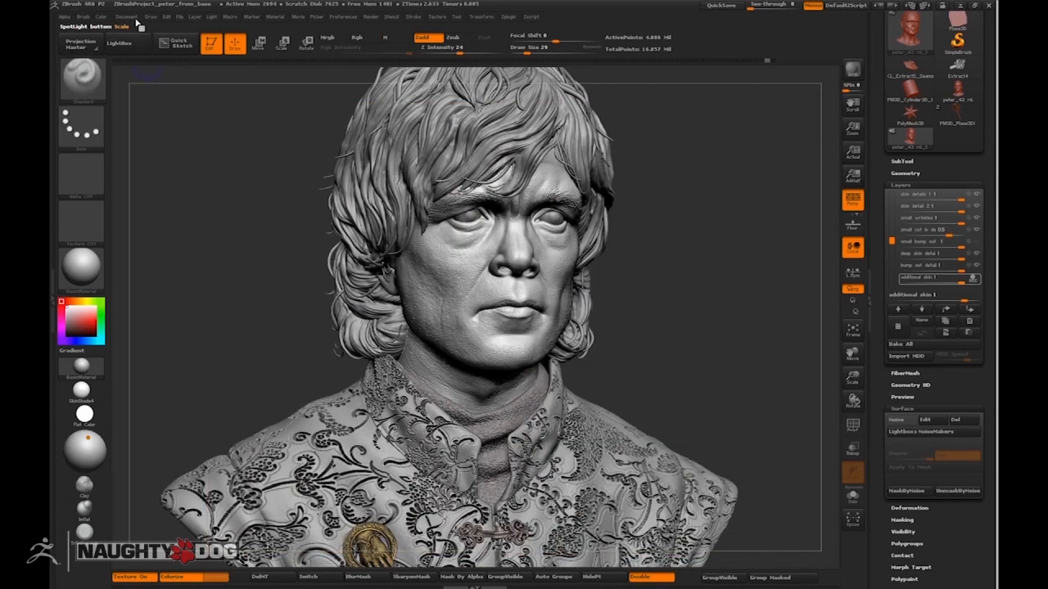
Load the low-poly bald head tool and rotate it to a three-quarter view.
{"action": "left_click", "coordinate": [126, 17]}
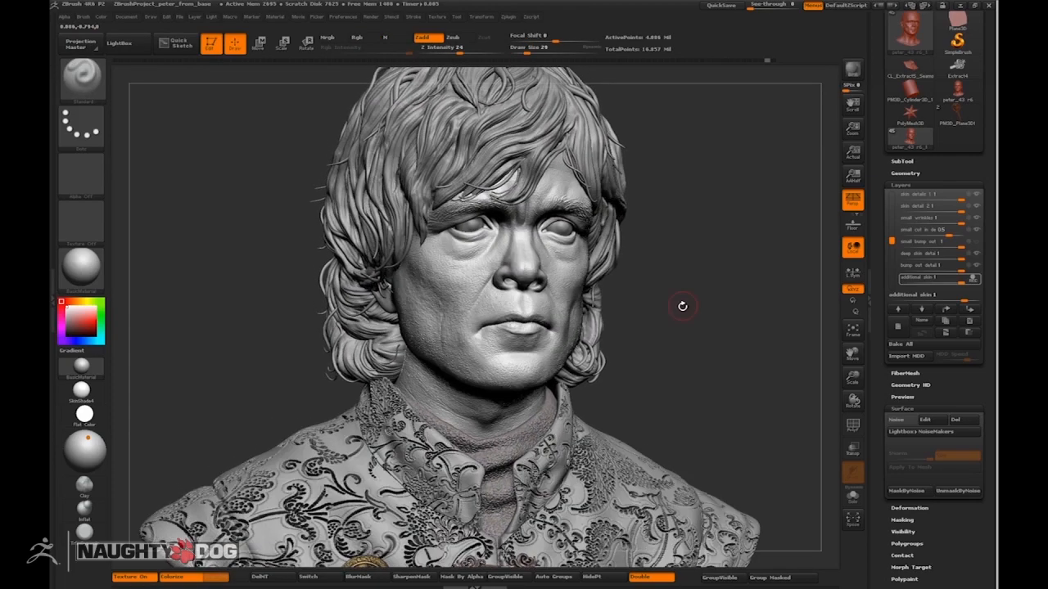
{"action": "left_click_drag", "start_coordinate": [684, 306], "coordinate": [374, 347]}
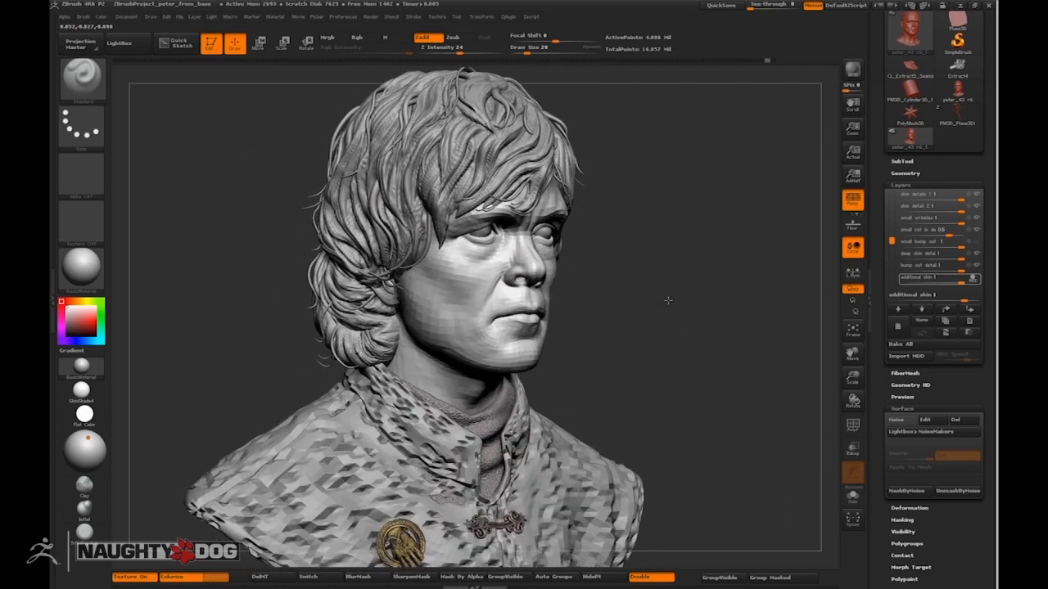
{"action": "left_click_drag", "start_coordinate": [668, 302], "coordinate": [662, 290]}
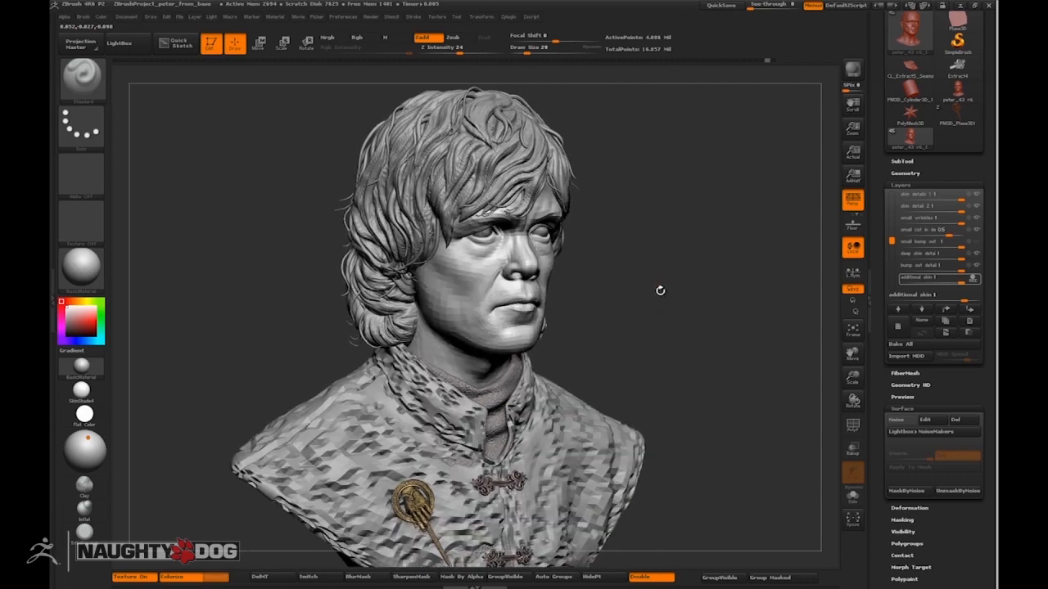
{"action": "left_click_drag", "start_coordinate": [659, 292], "coordinate": [652, 298]}
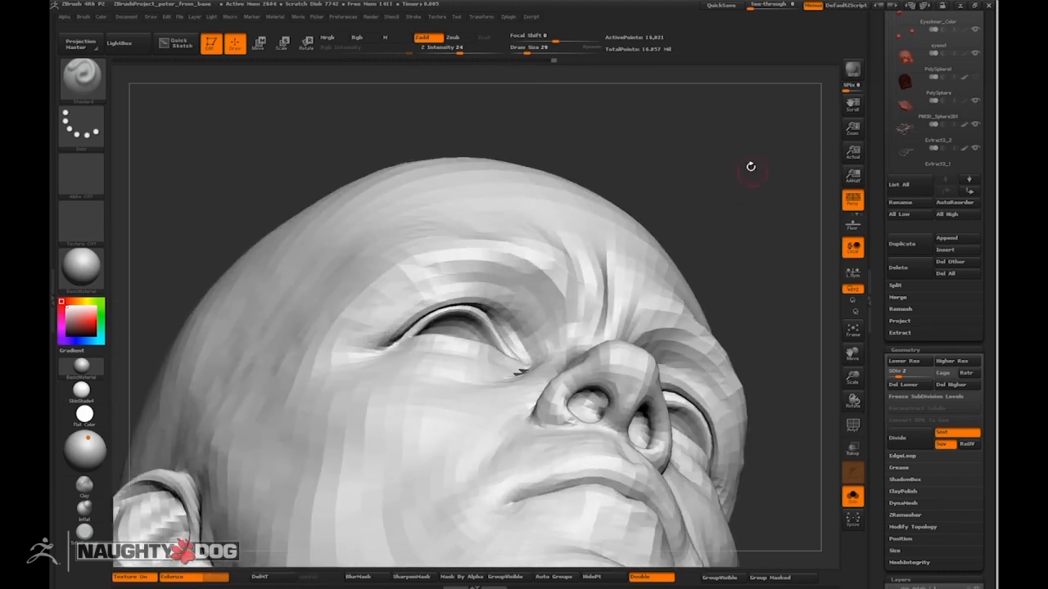
Orbit the head with polygon edges shown, then hide all mesh except the eye region.
{"action": "left_click_drag", "start_coordinate": [750, 167], "coordinate": [747, 127]}
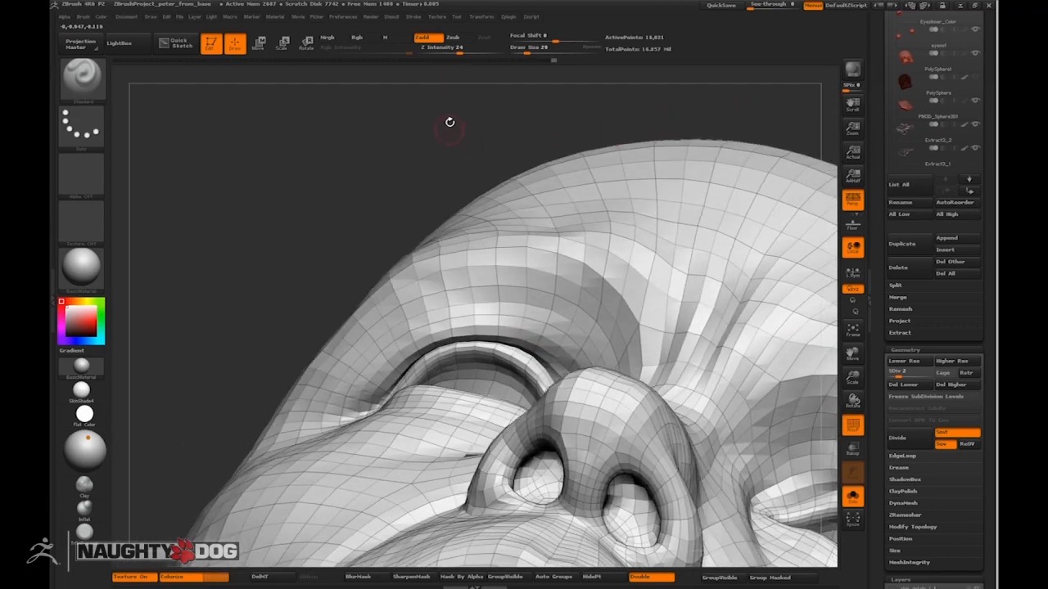
{"action": "left_click_drag", "start_coordinate": [448, 121], "coordinate": [390, 113]}
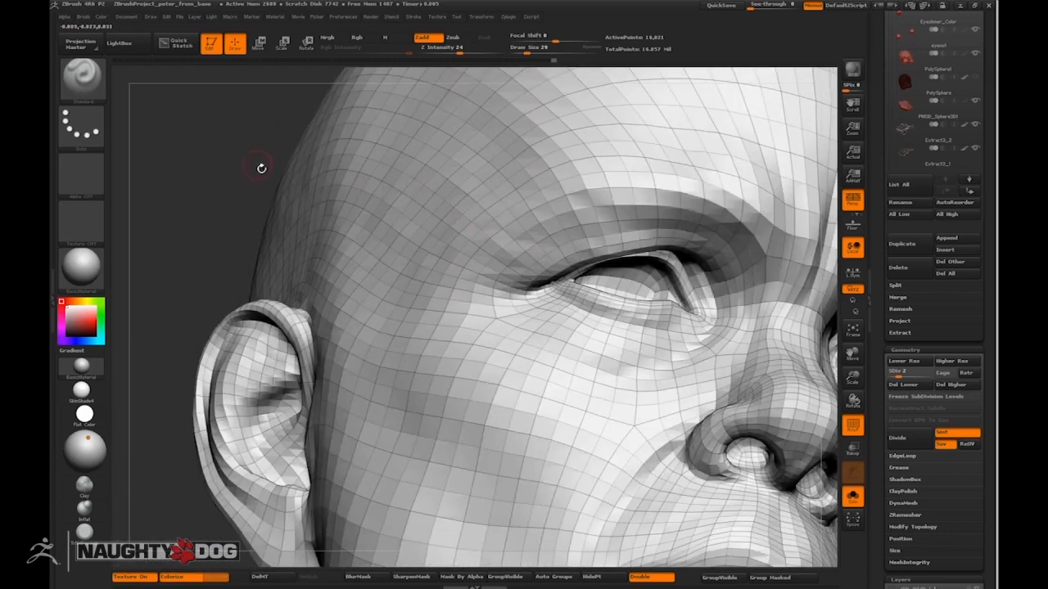
{"action": "left_click_drag", "start_coordinate": [262, 169], "coordinate": [442, 131]}
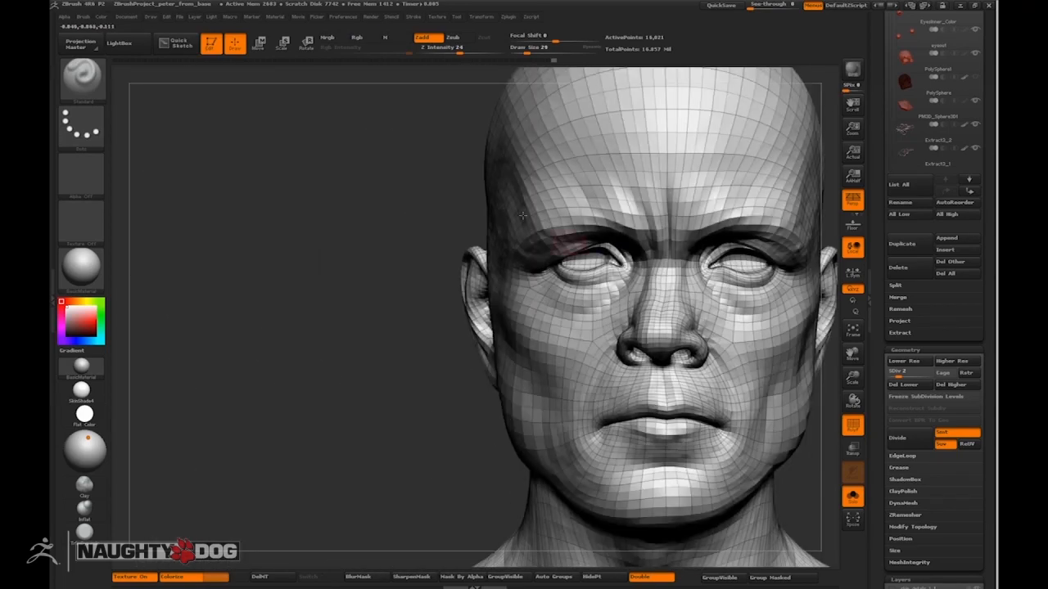
{"action": "left_click_drag", "start_coordinate": [426, 131], "coordinate": [573, 344]}
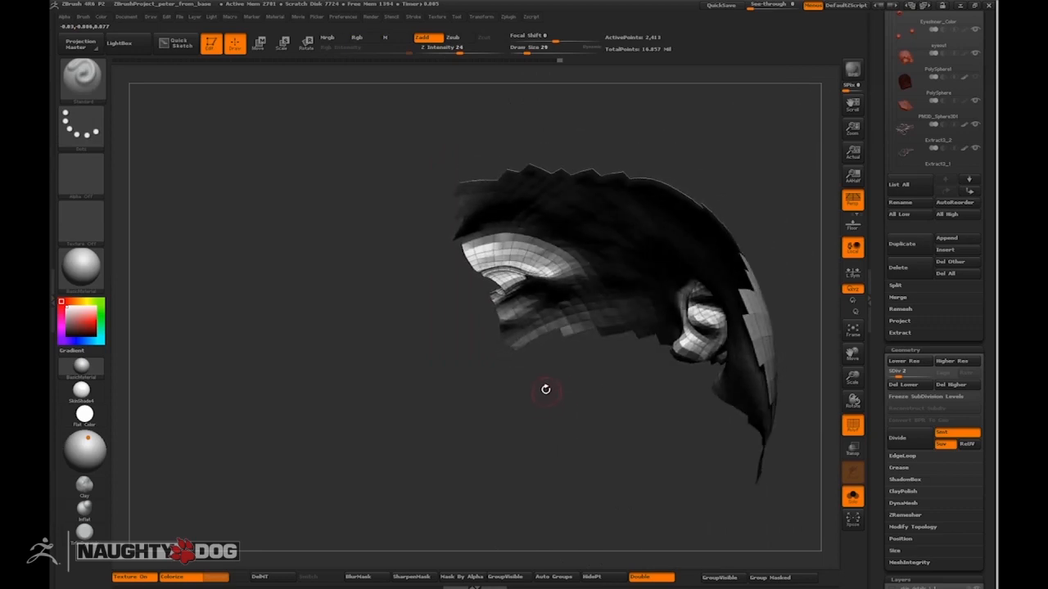
{"action": "left_click_drag", "start_coordinate": [547, 389], "coordinate": [508, 363]}
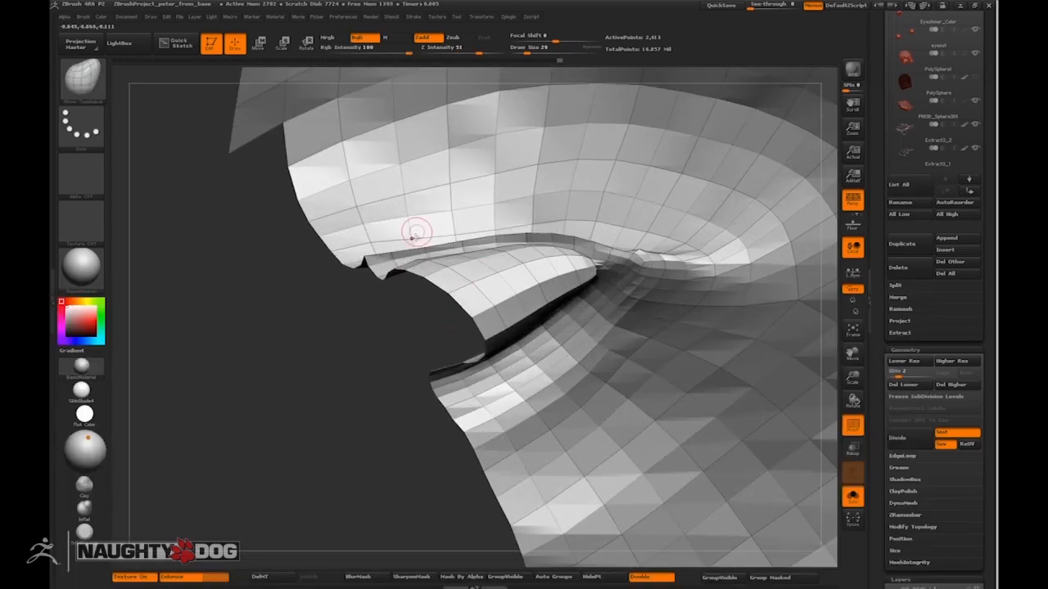
{"action": "mouse_move", "coordinate": [429, 238]}
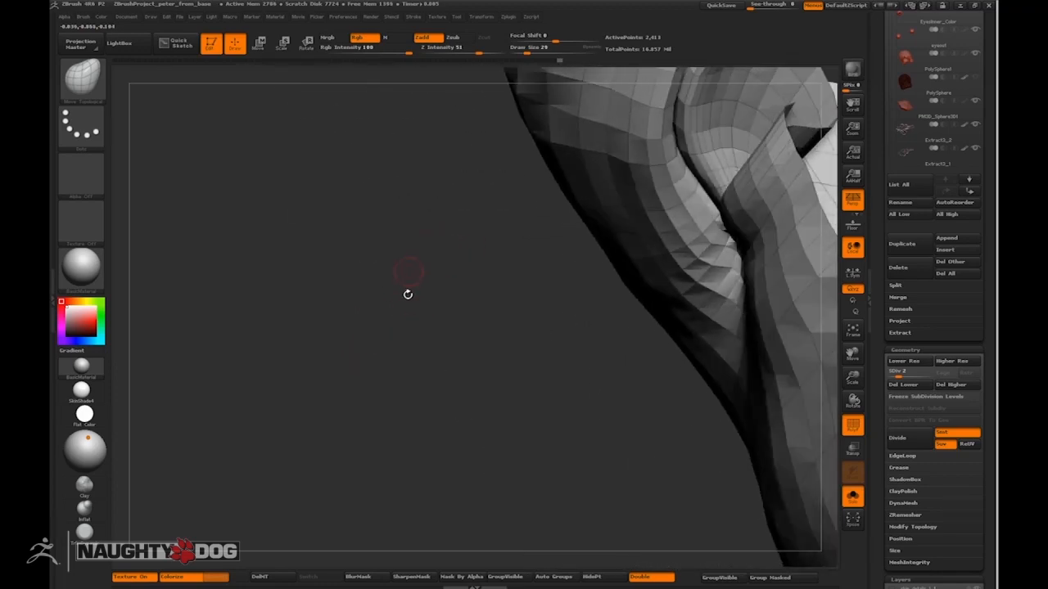
{"action": "left_click_drag", "start_coordinate": [408, 295], "coordinate": [432, 337]}
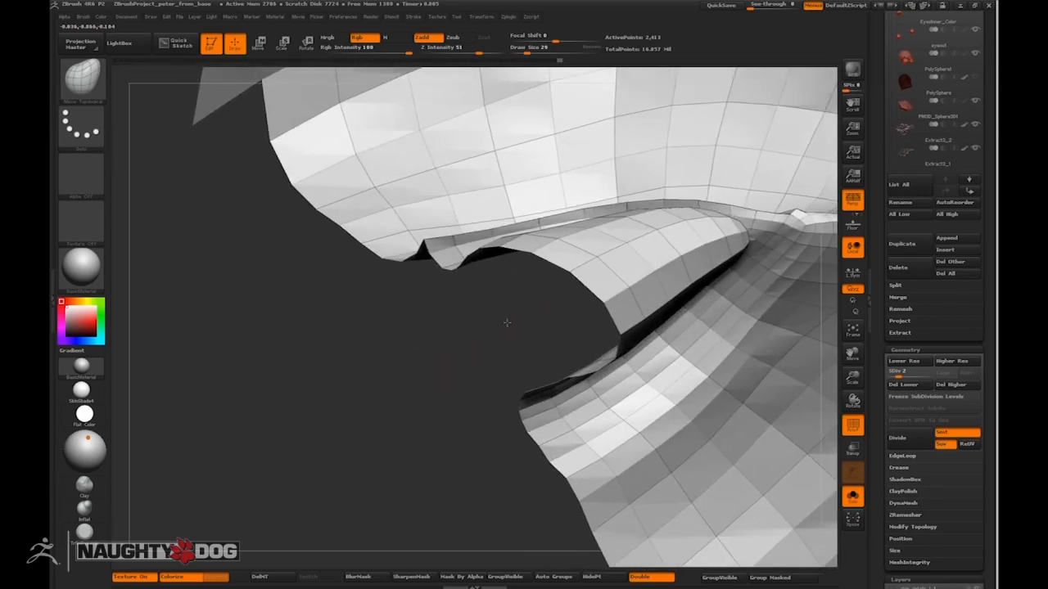
{"action": "left_click_drag", "start_coordinate": [506, 321], "coordinate": [455, 343]}
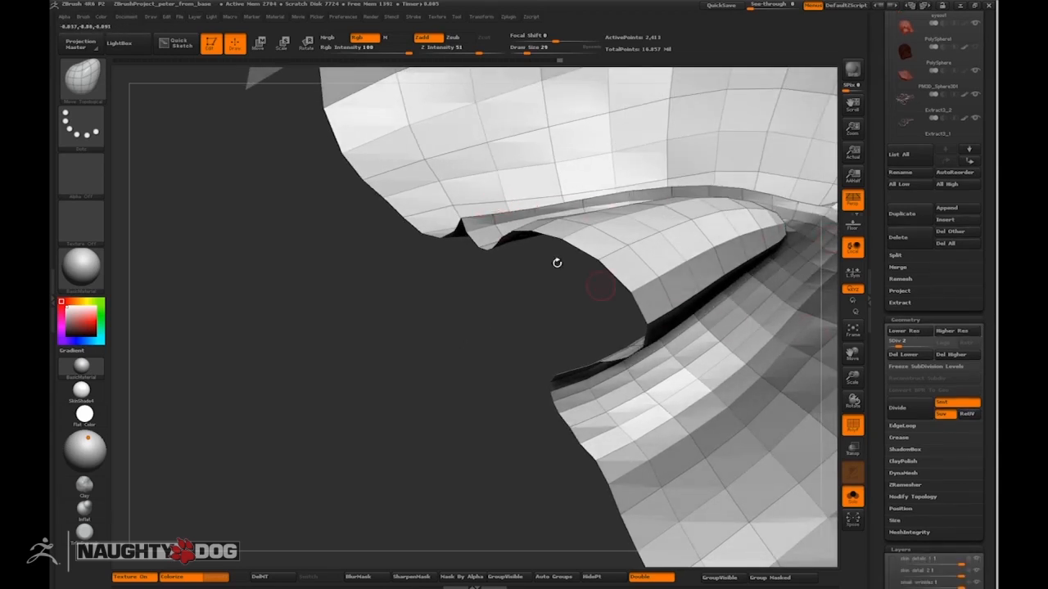
{"action": "mouse_move", "coordinate": [485, 311]}
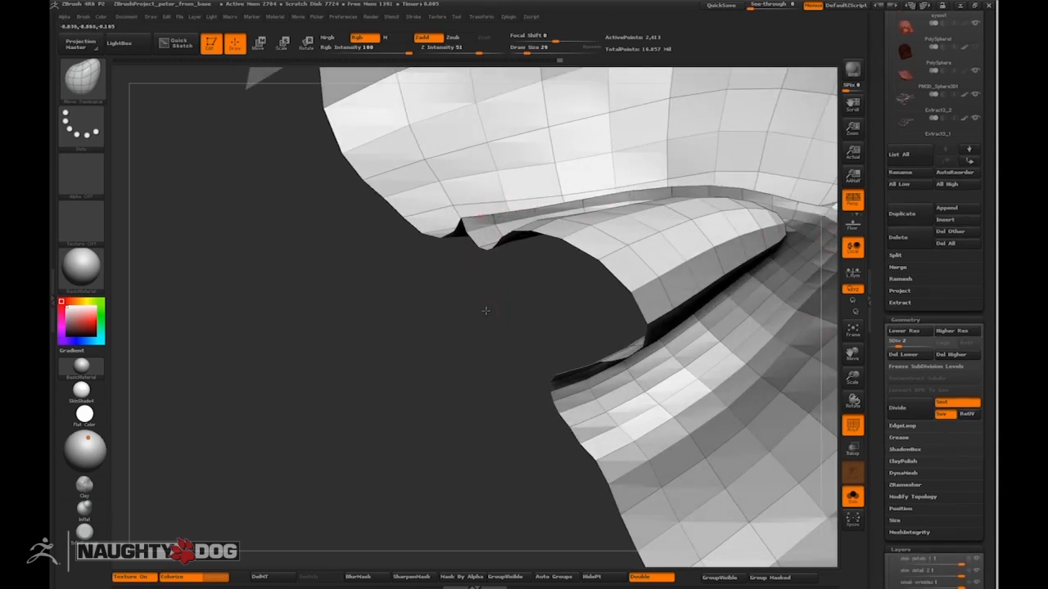